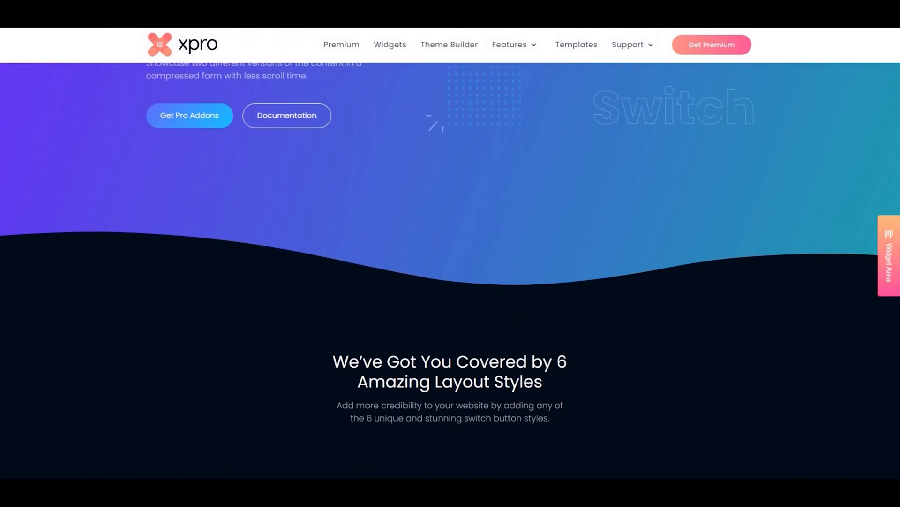
Scroll through the demo page and try its client/employee review toggle
{"action": "scroll", "scroll_direction": "down", "scroll_amount": 3}
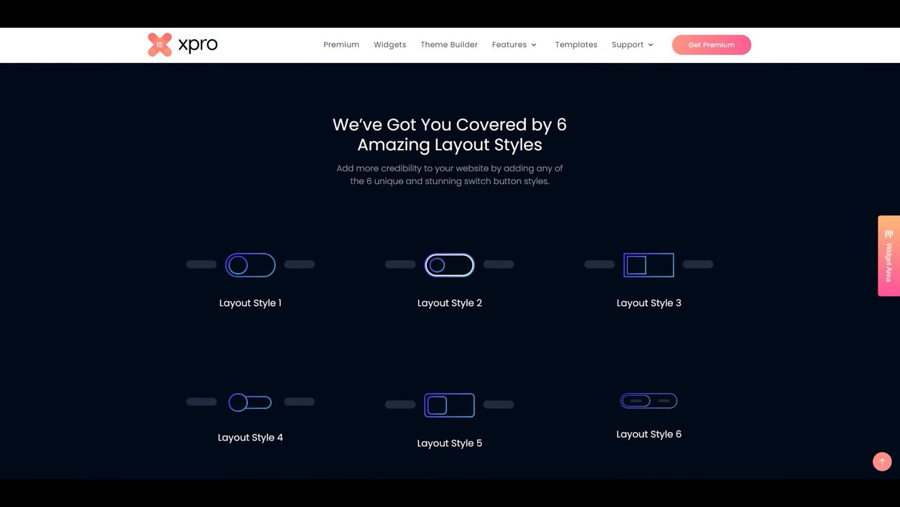
{"action": "scroll", "scroll_direction": "down", "scroll_amount": 3}
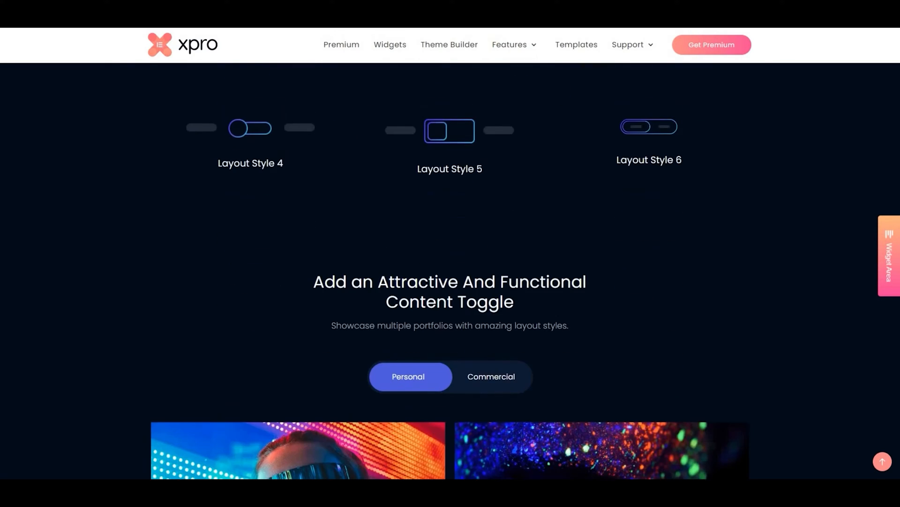
{"action": "scroll", "scroll_direction": "down", "scroll_amount": 3}
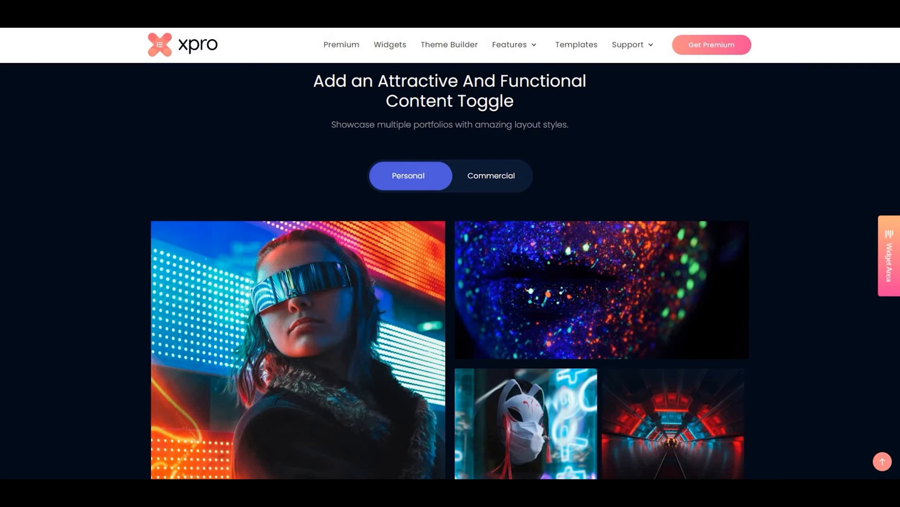
{"action": "scroll", "scroll_direction": "down", "scroll_amount": 3}
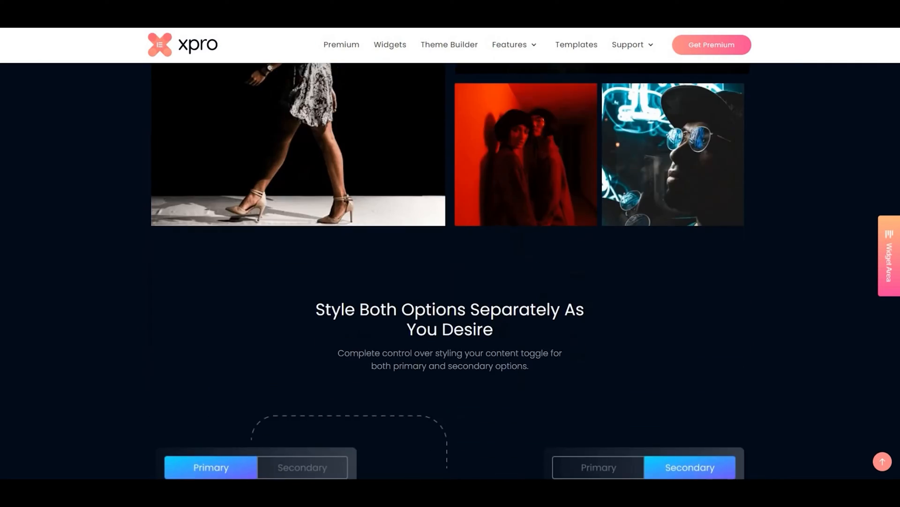
{"action": "scroll", "scroll_direction": "down", "scroll_amount": 3}
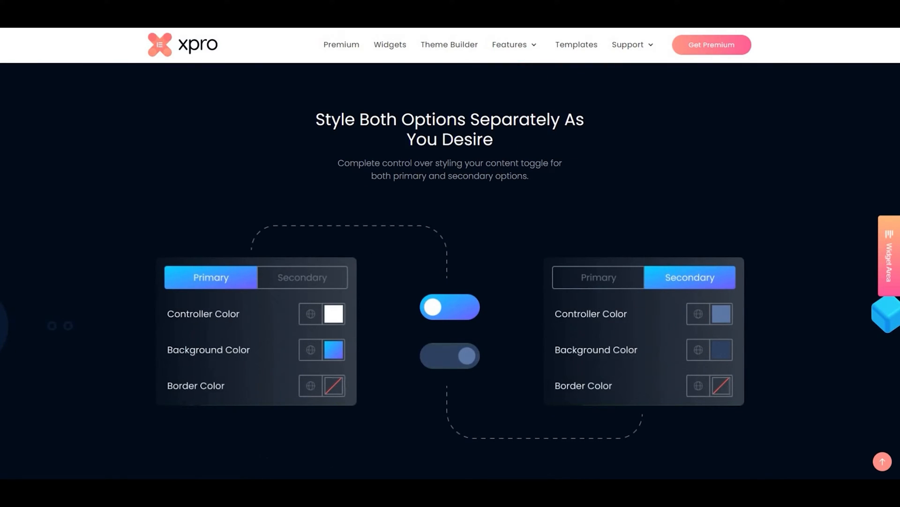
{"action": "mouse_move", "coordinate": [530, 349]}
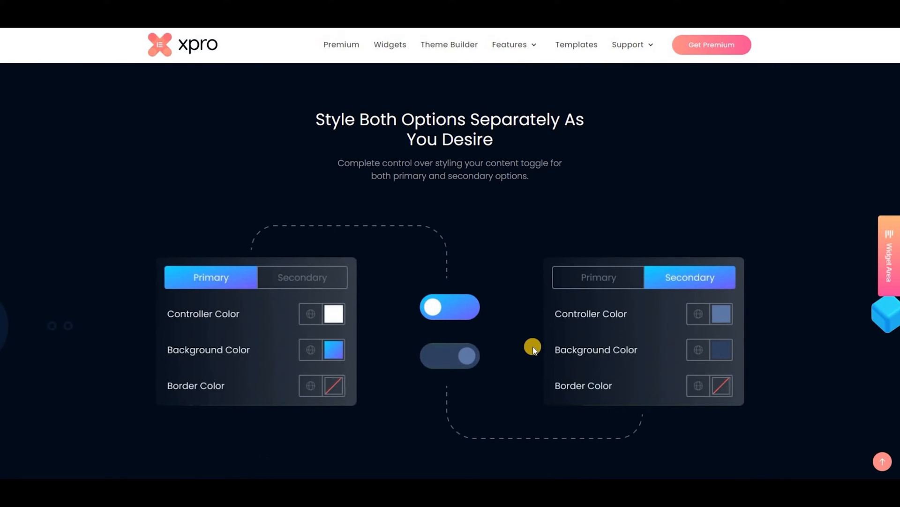
{"action": "scroll", "scroll_direction": "down", "scroll_amount": 3}
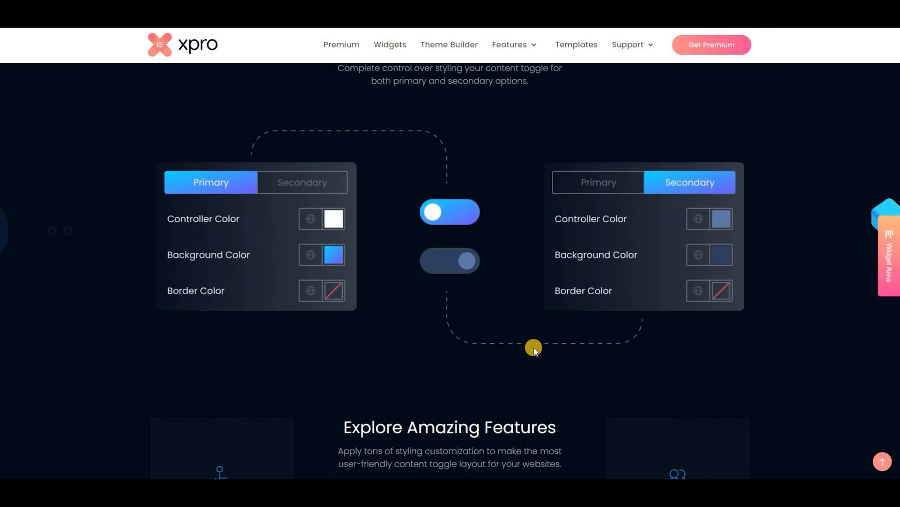
{"action": "scroll", "scroll_direction": "down", "scroll_amount": 3}
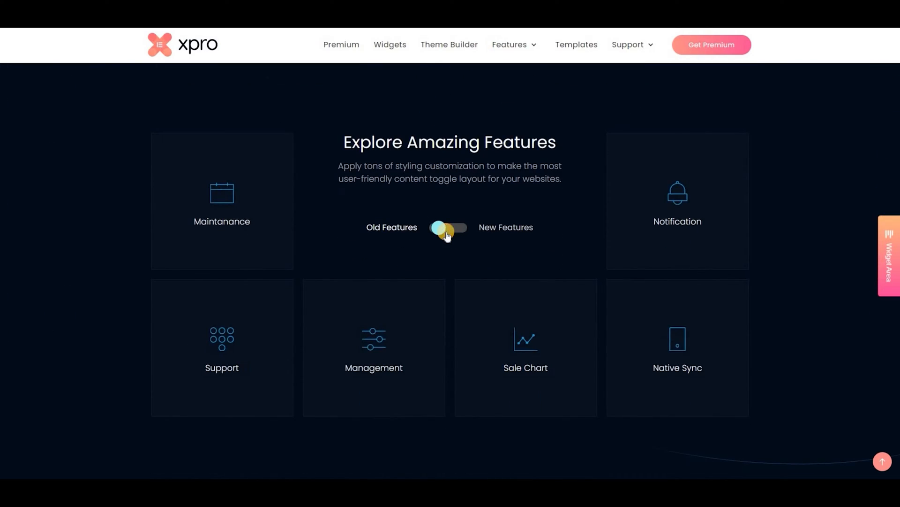
{"action": "scroll", "scroll_direction": "down", "scroll_amount": 3}
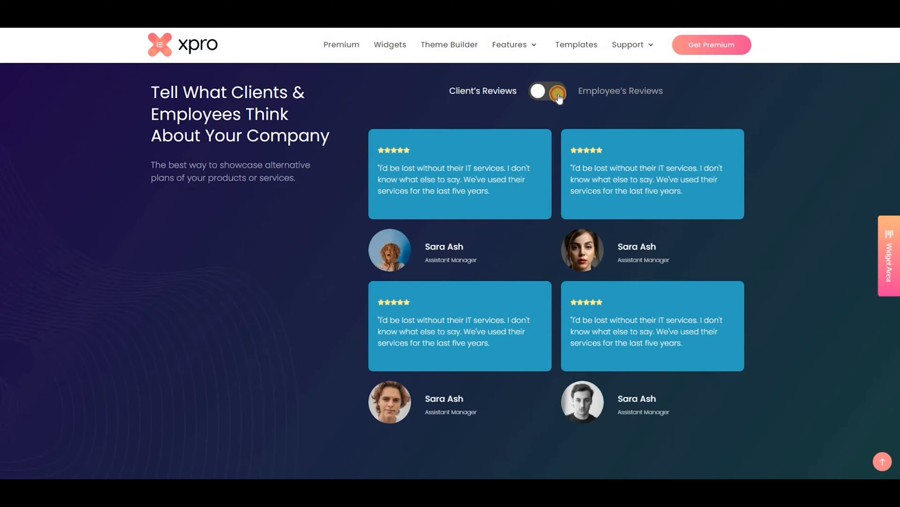
{"action": "left_click", "coordinate": [547, 91]}
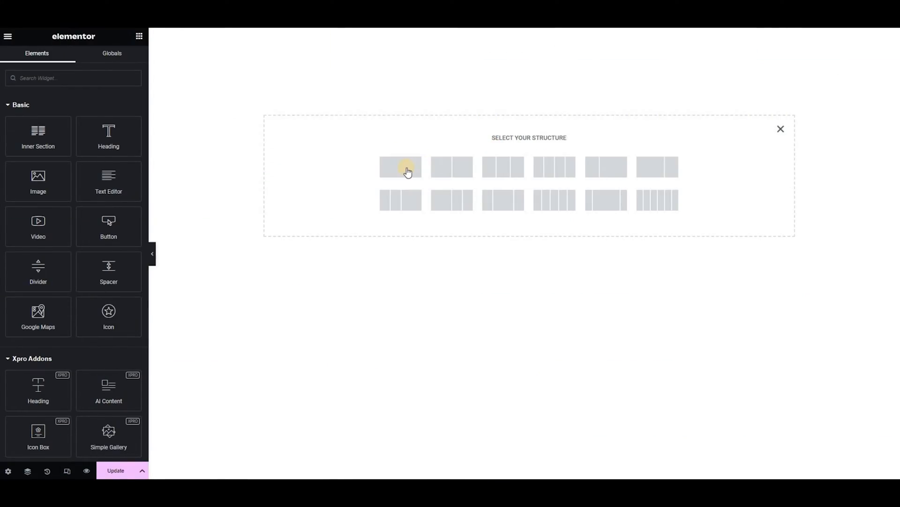
Create a single-column section and drop the Content Toggle widget into it
{"action": "left_click", "coordinate": [400, 167]}
{"action": "type", "text": "content"}
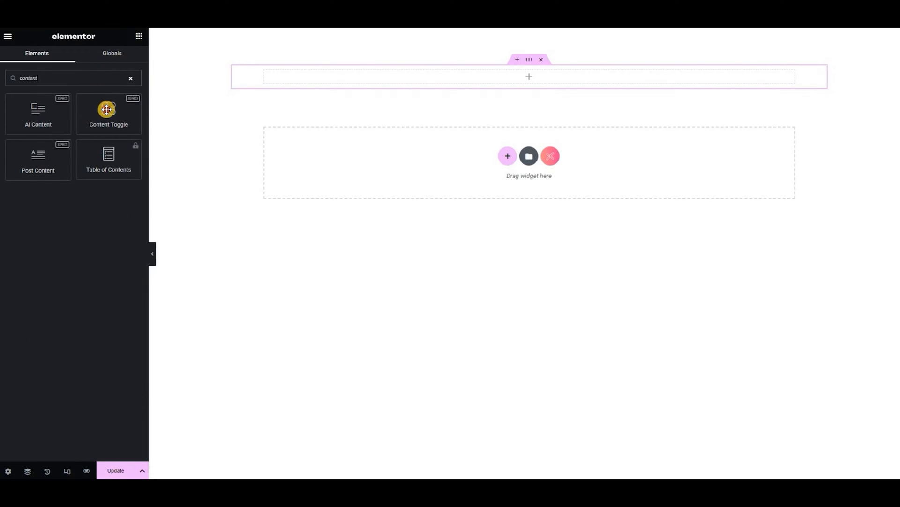
{"action": "left_click_drag", "start_coordinate": [109, 113], "coordinate": [481, 77]}
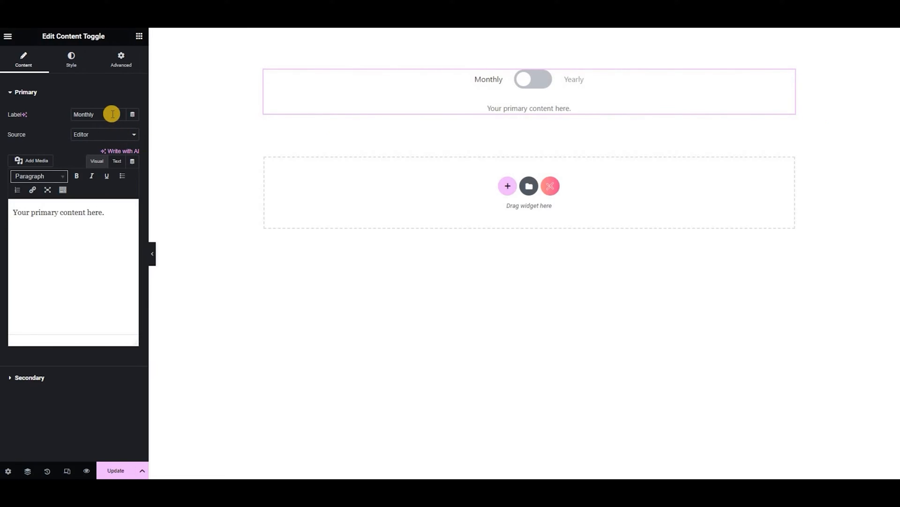
Set the primary label to 'Monthly Plan' and its content source to Dynamic
{"action": "left_click", "coordinate": [85, 115]}
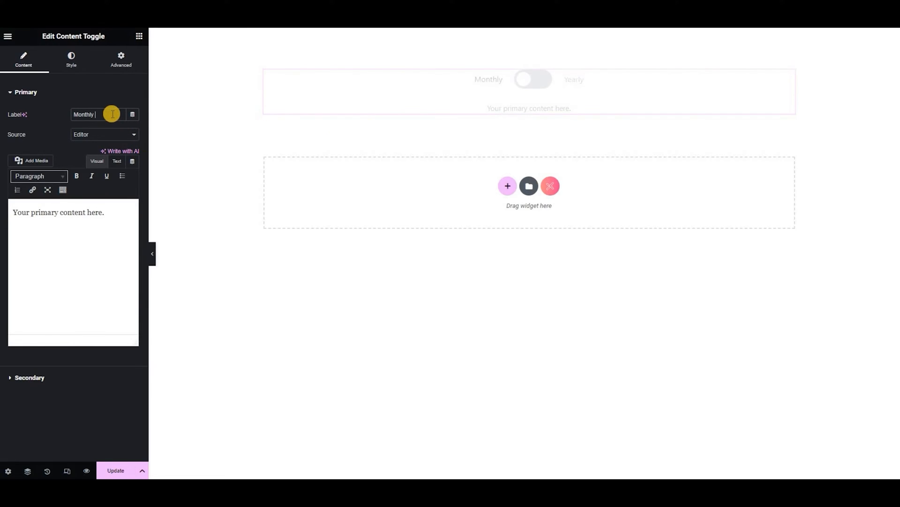
{"action": "type", "text": "Pla"}
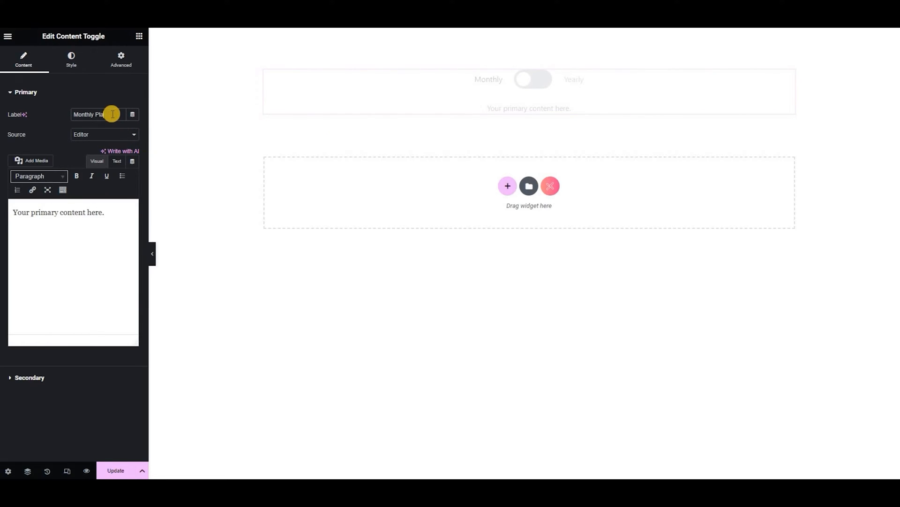
{"action": "mouse_move", "coordinate": [114, 134]}
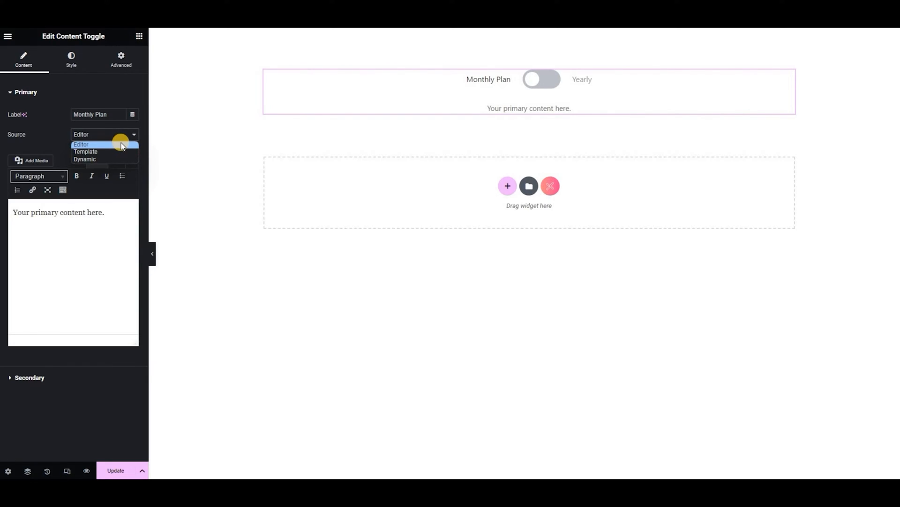
{"action": "mouse_move", "coordinate": [121, 152]}
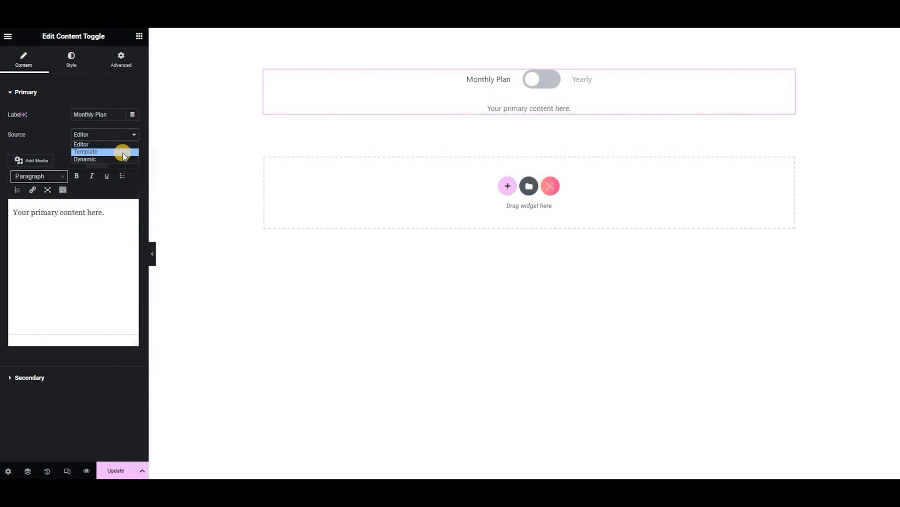
{"action": "mouse_move", "coordinate": [125, 160]}
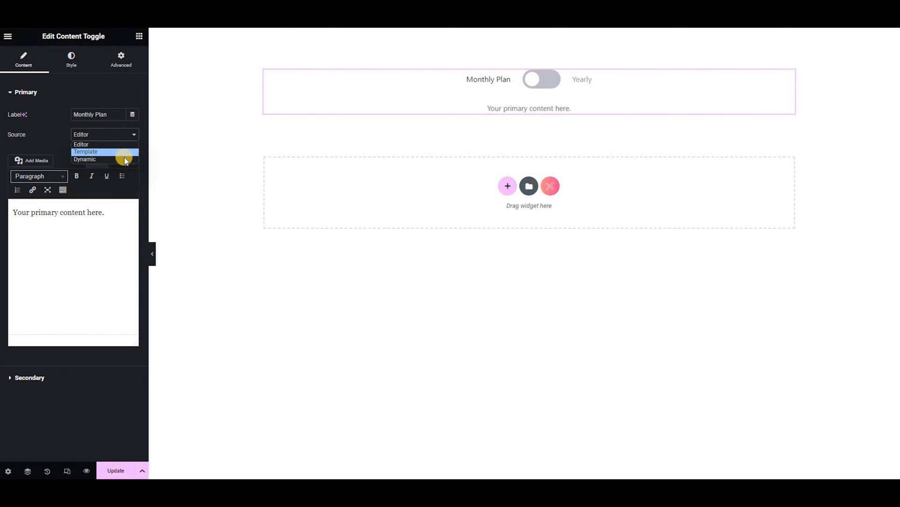
{"action": "mouse_move", "coordinate": [124, 159]}
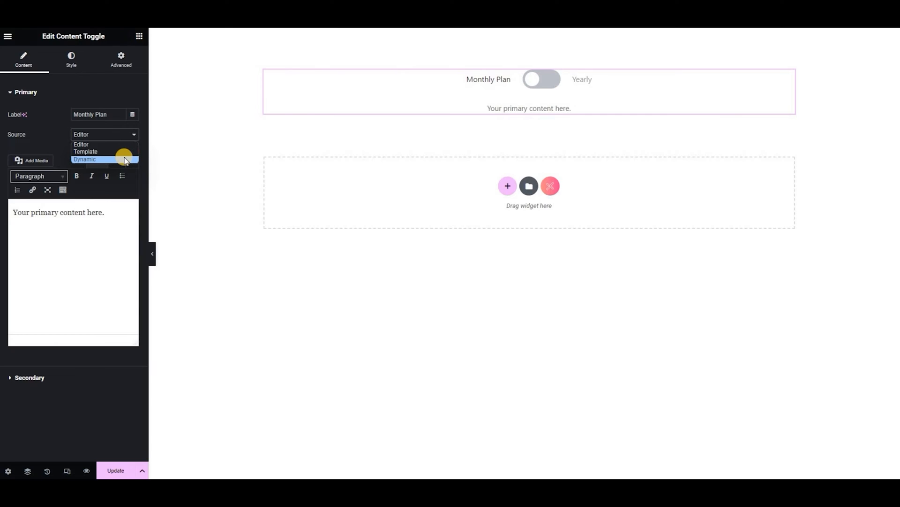
{"action": "left_click", "coordinate": [85, 160]}
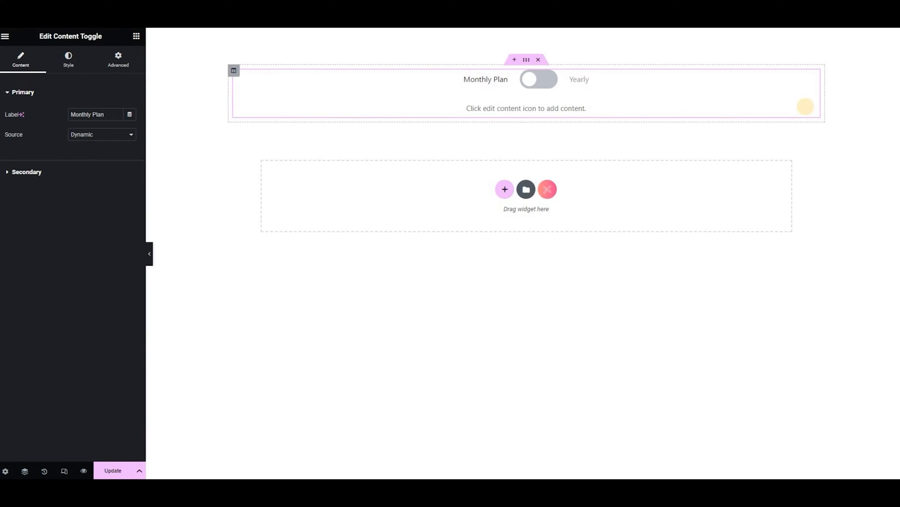
{"action": "mouse_move", "coordinate": [806, 108]}
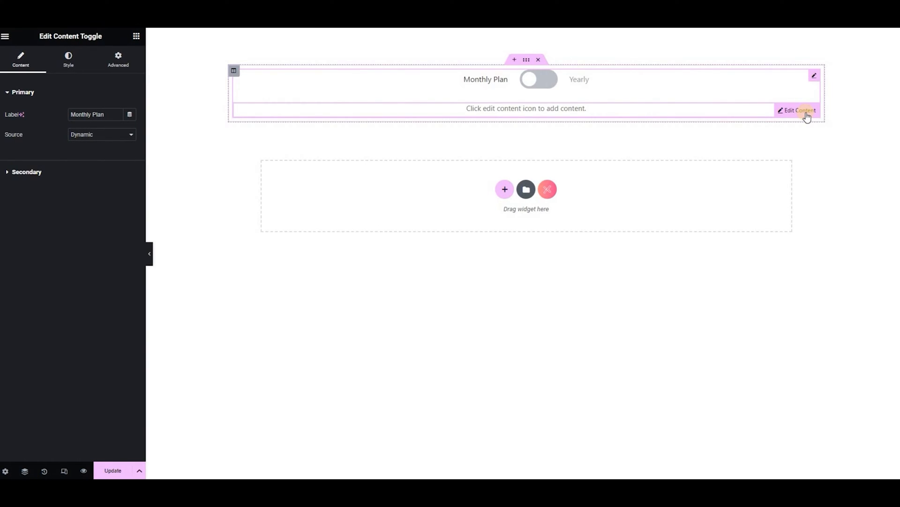
Xpro Copy the monthly pricing section, paste it as the primary content, and update
{"action": "left_click", "coordinate": [797, 111]}
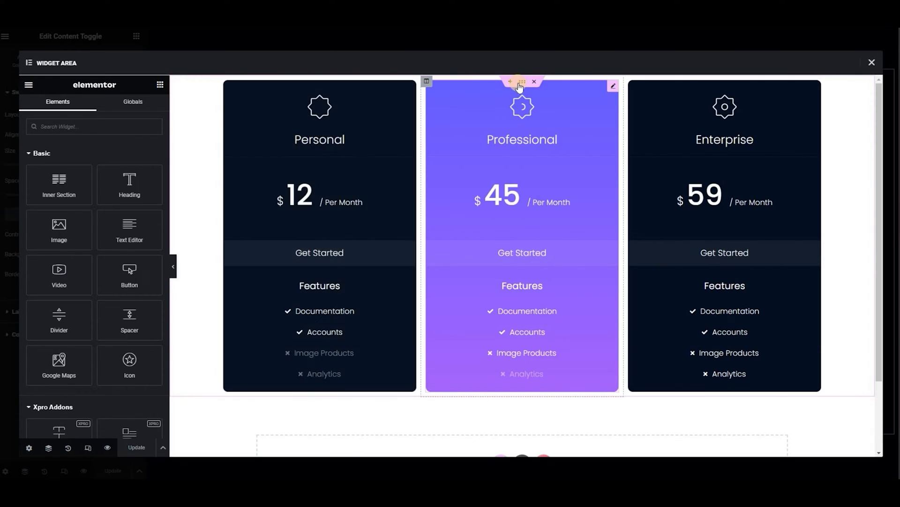
{"action": "right_click", "coordinate": [520, 81]}
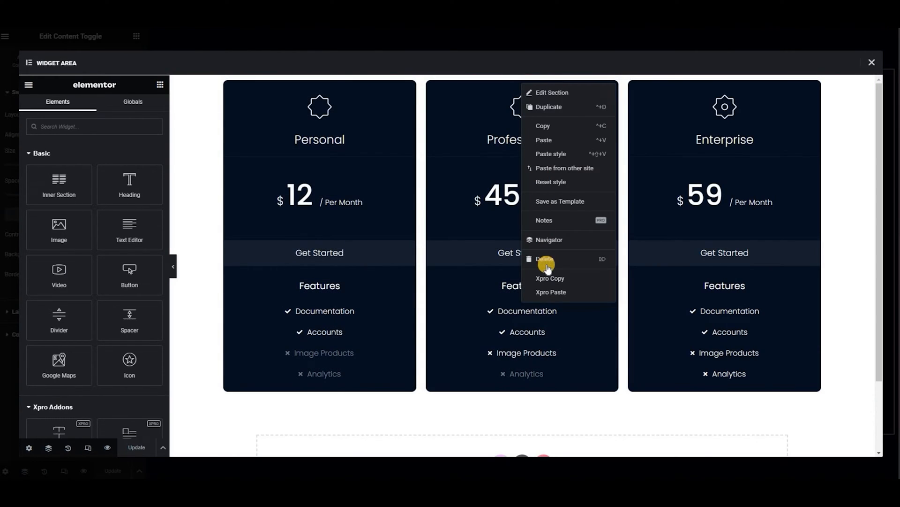
{"action": "left_click", "coordinate": [544, 259]}
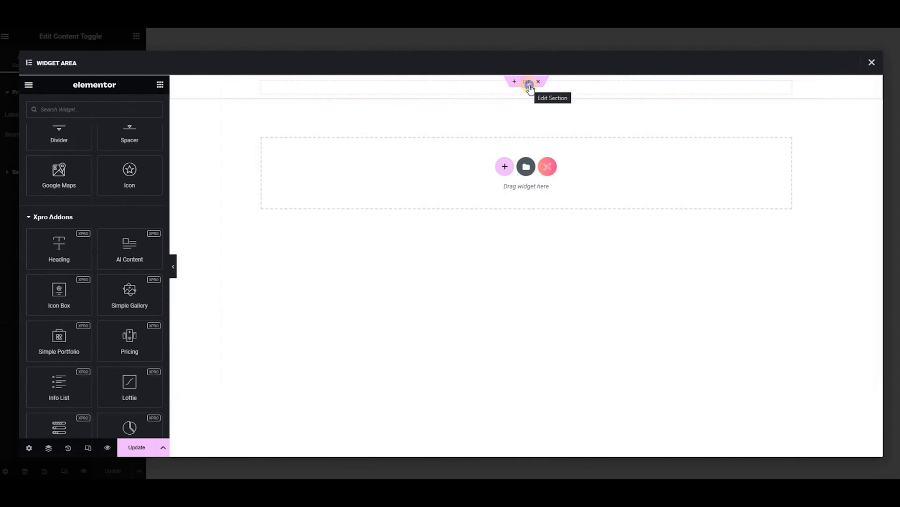
{"action": "right_click", "coordinate": [527, 80]}
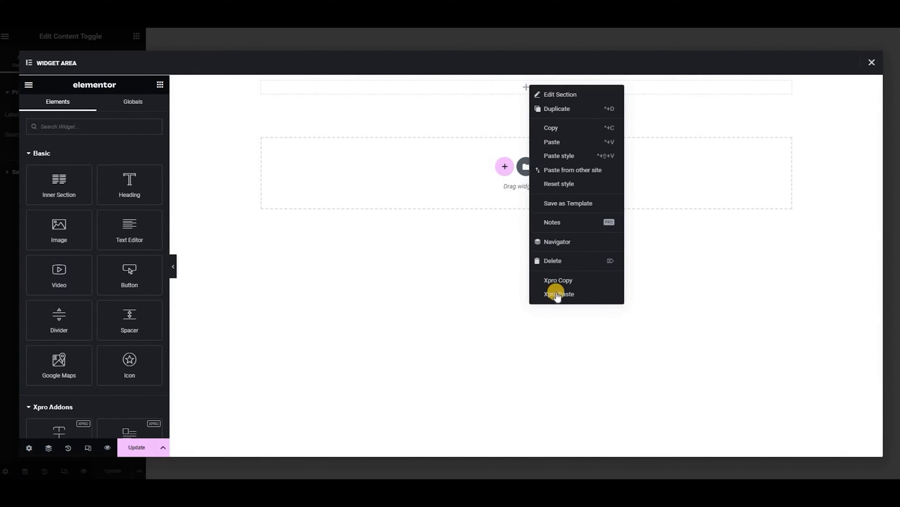
{"action": "left_click", "coordinate": [559, 294]}
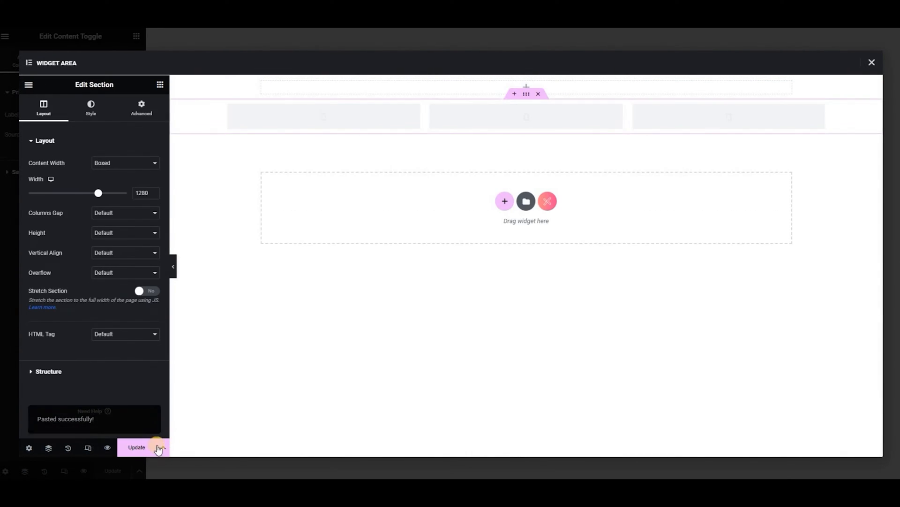
{"action": "left_click", "coordinate": [137, 446]}
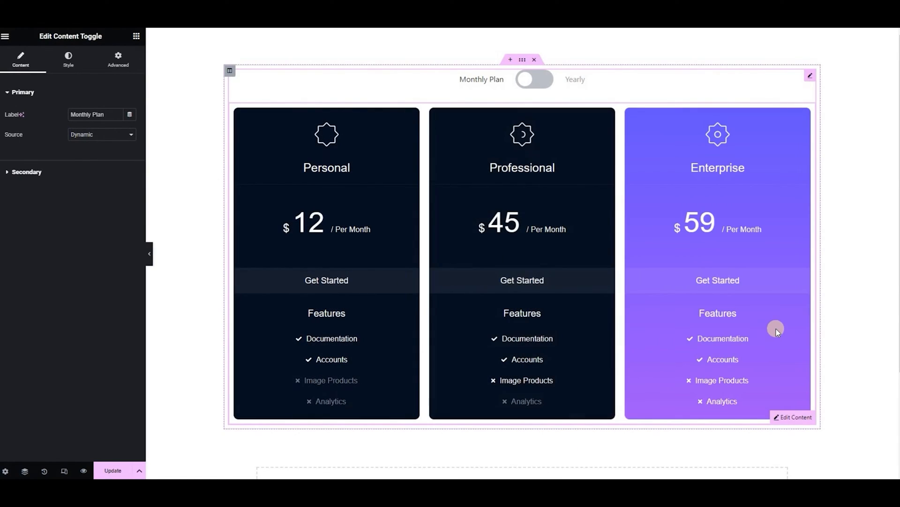
Set the secondary label to 'Yearly Plan' with a Dynamic content source
{"action": "left_click", "coordinate": [26, 170]}
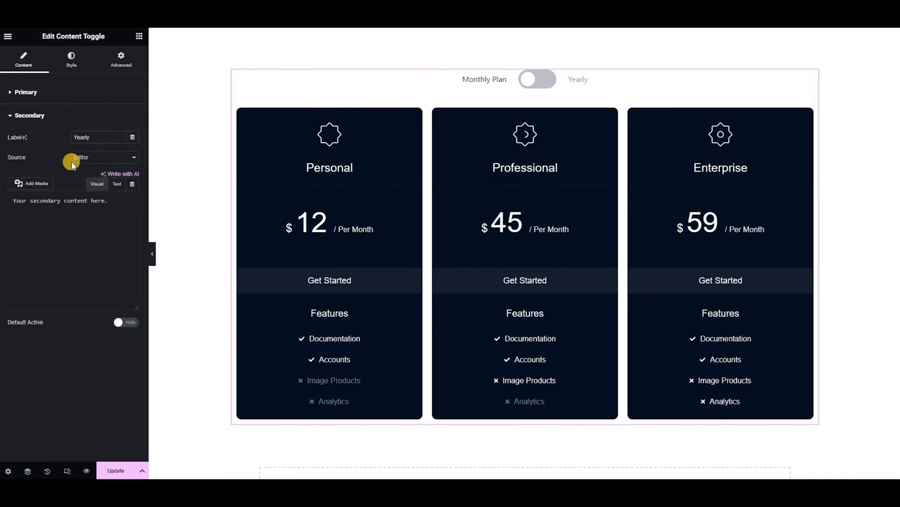
{"action": "left_click", "coordinate": [97, 137]}
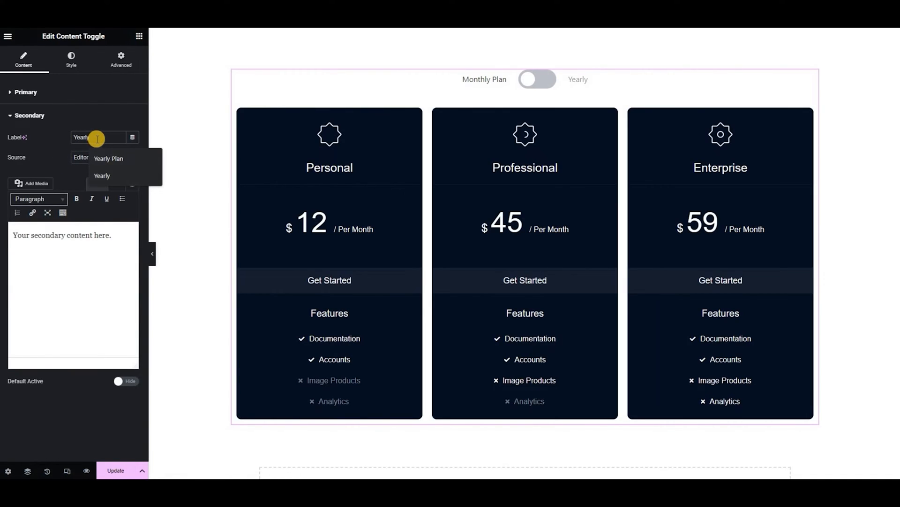
{"action": "left_click", "coordinate": [108, 157]}
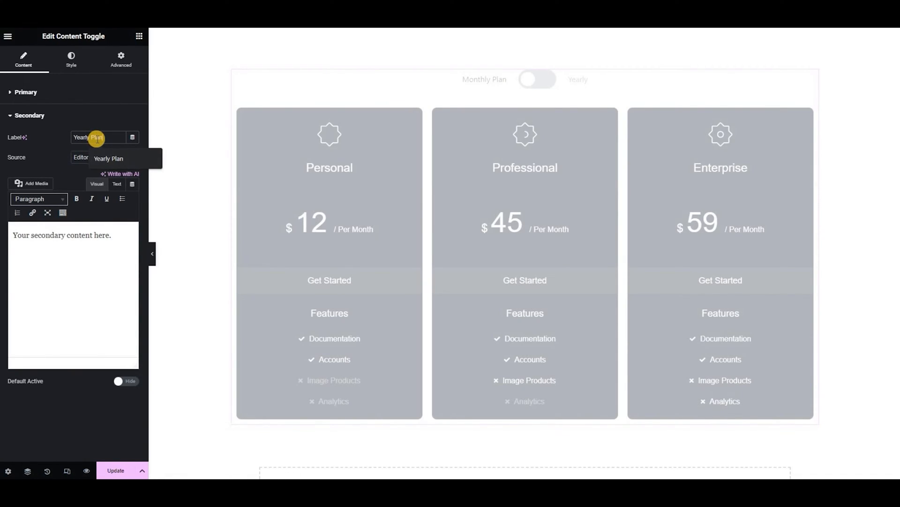
{"action": "mouse_move", "coordinate": [86, 170]}
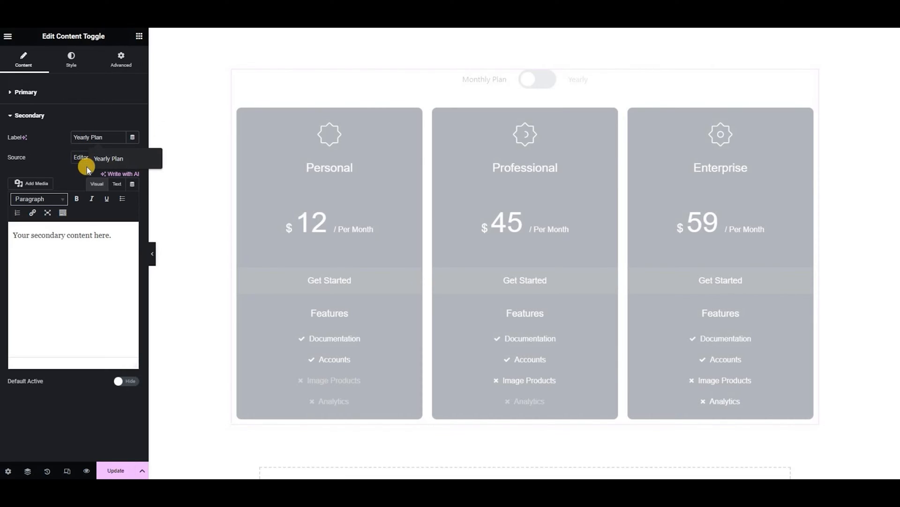
{"action": "left_click", "coordinate": [103, 159]}
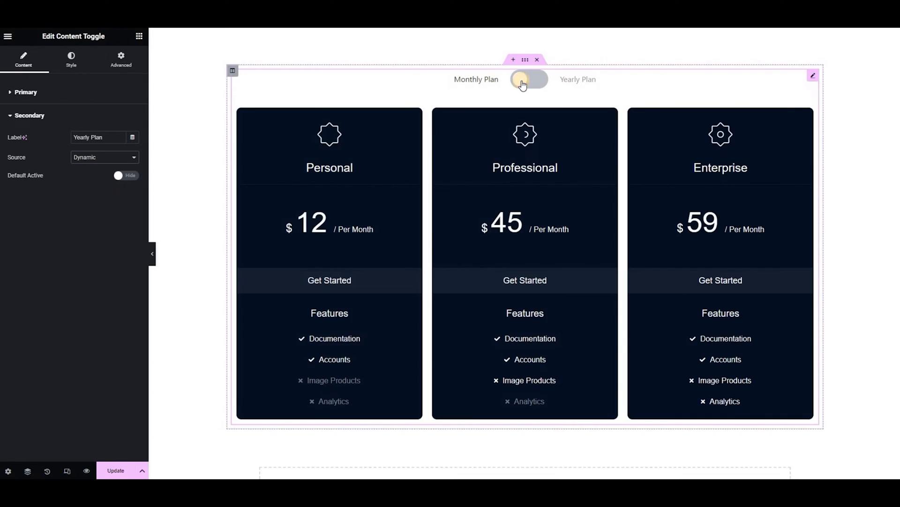
Fill the yearly side with the yearly pricing tables and test switching between both sides
{"action": "left_click", "coordinate": [526, 78]}
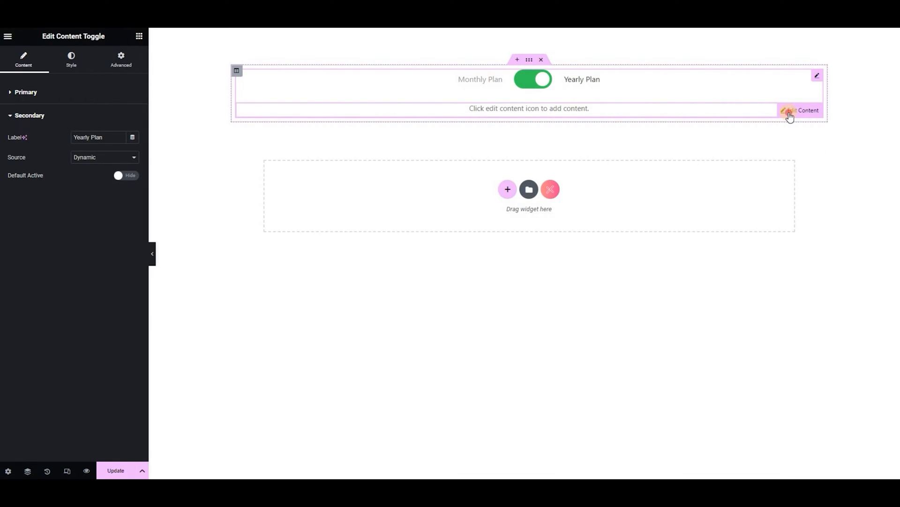
{"action": "left_click", "coordinate": [799, 110]}
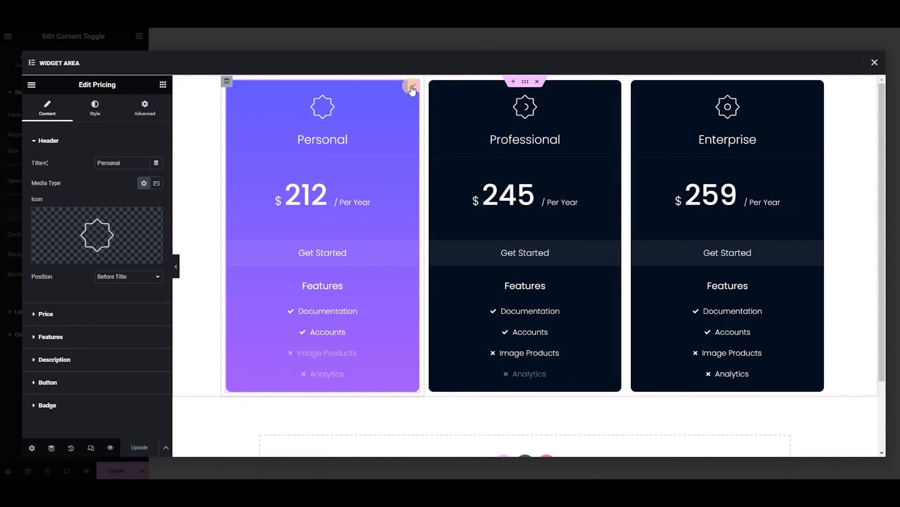
{"action": "mouse_move", "coordinate": [197, 243]}
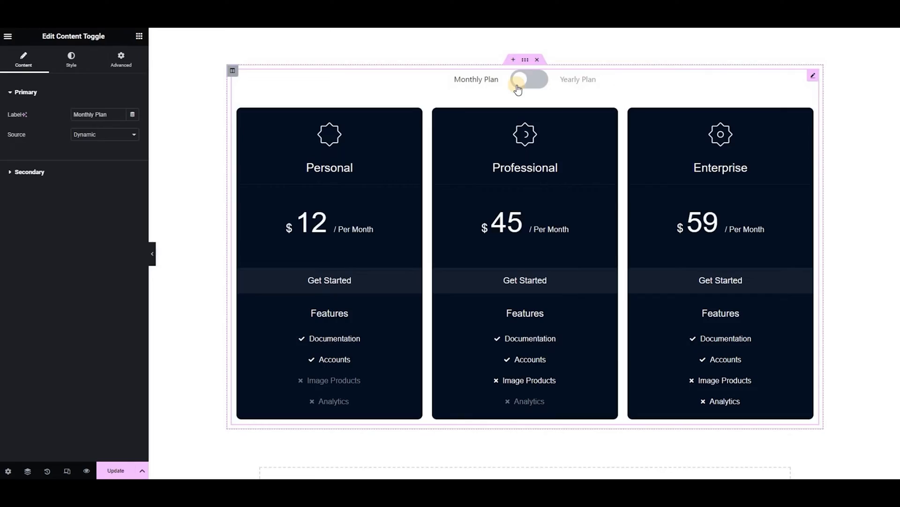
{"action": "left_click", "coordinate": [528, 79]}
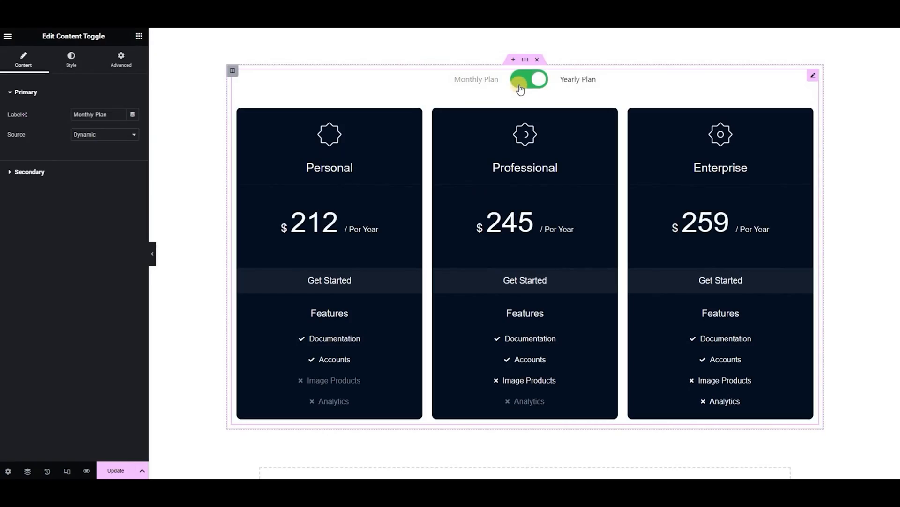
{"action": "left_click", "coordinate": [528, 79]}
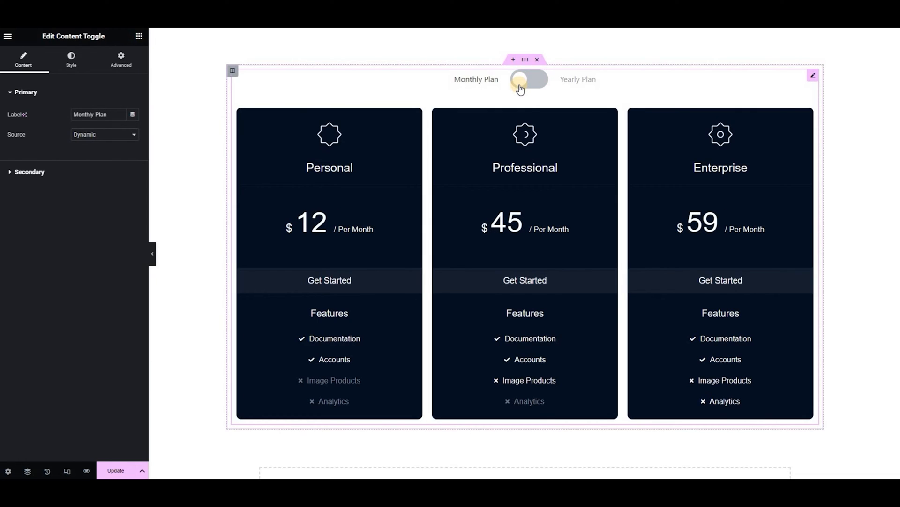
{"action": "left_click", "coordinate": [71, 60]}
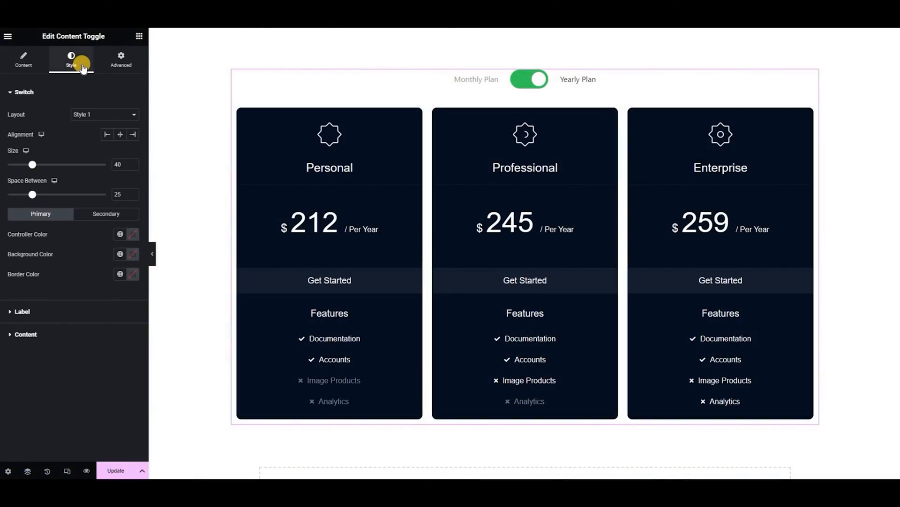
Try the Style 6 switch layout, then settle on Style 2
{"action": "left_click", "coordinate": [528, 79]}
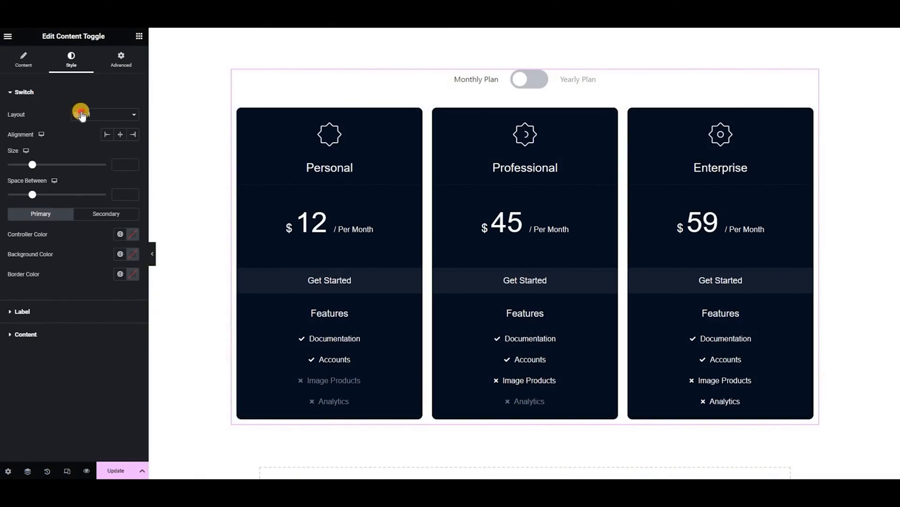
{"action": "left_click", "coordinate": [103, 114]}
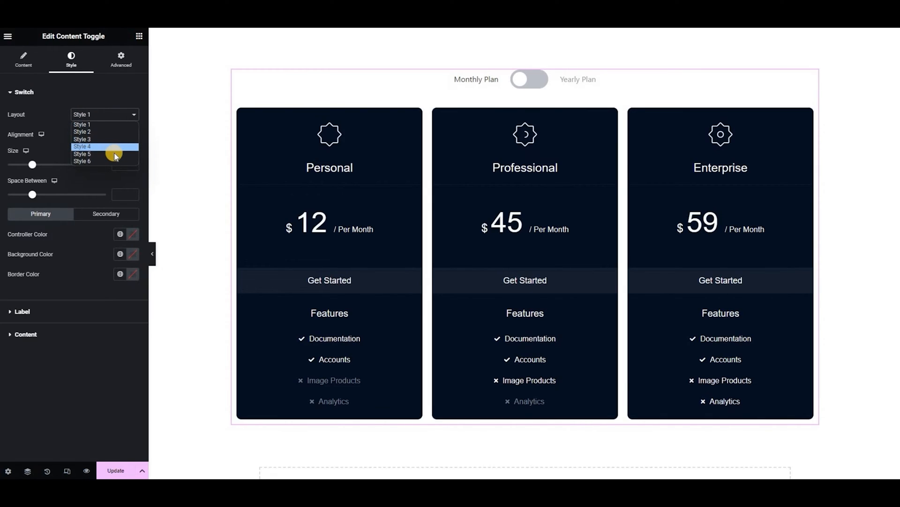
{"action": "left_click", "coordinate": [82, 161]}
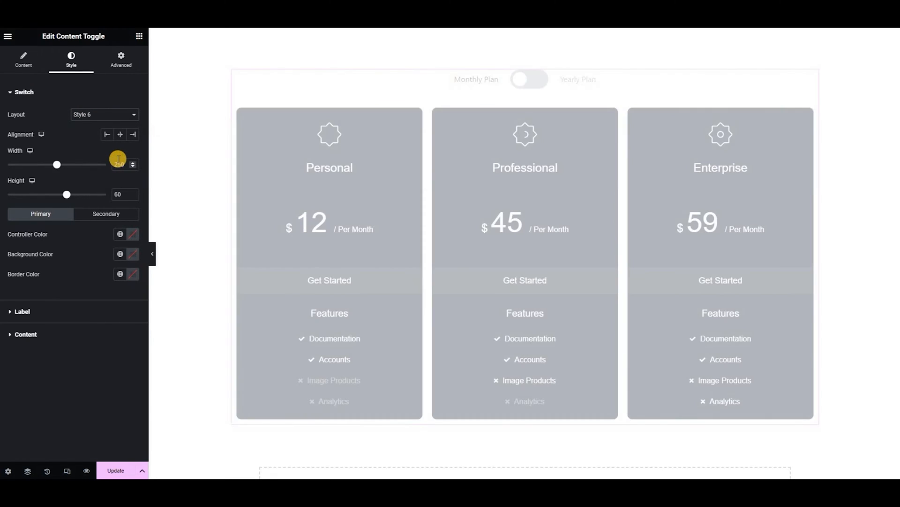
{"action": "left_click", "coordinate": [528, 84]}
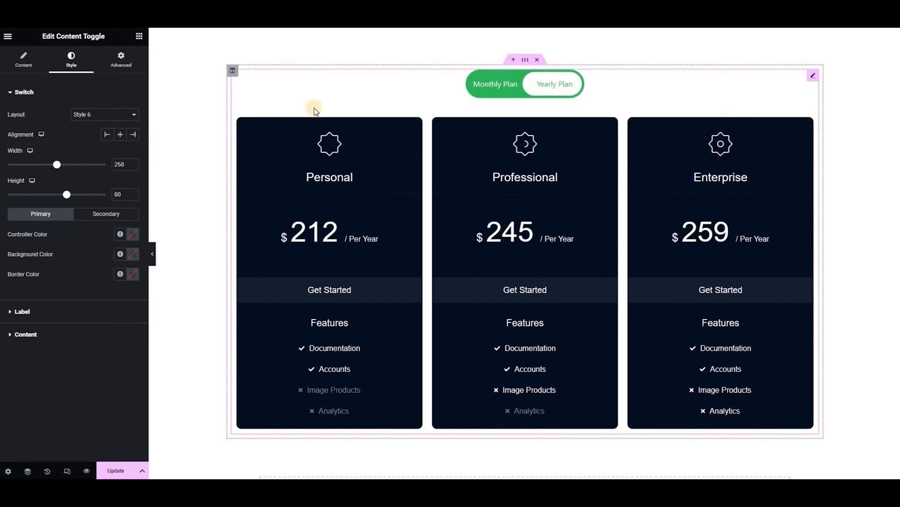
{"action": "left_click", "coordinate": [104, 114]}
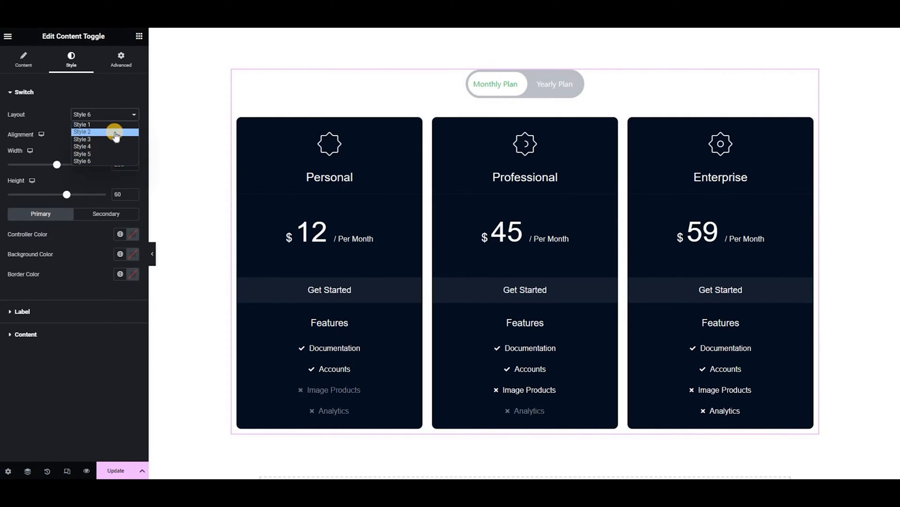
{"action": "left_click", "coordinate": [82, 131]}
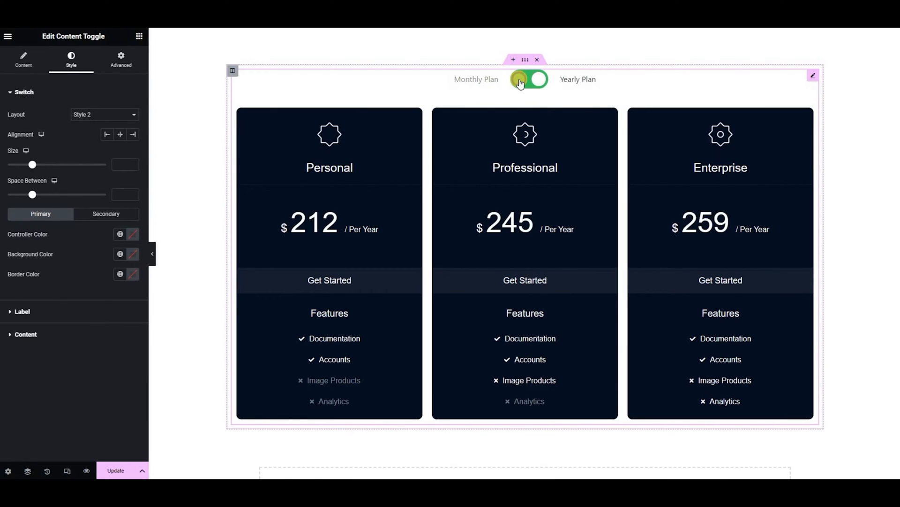
Try left and right switch alignment, then centre it above the pricing tables
{"action": "left_click", "coordinate": [529, 79]}
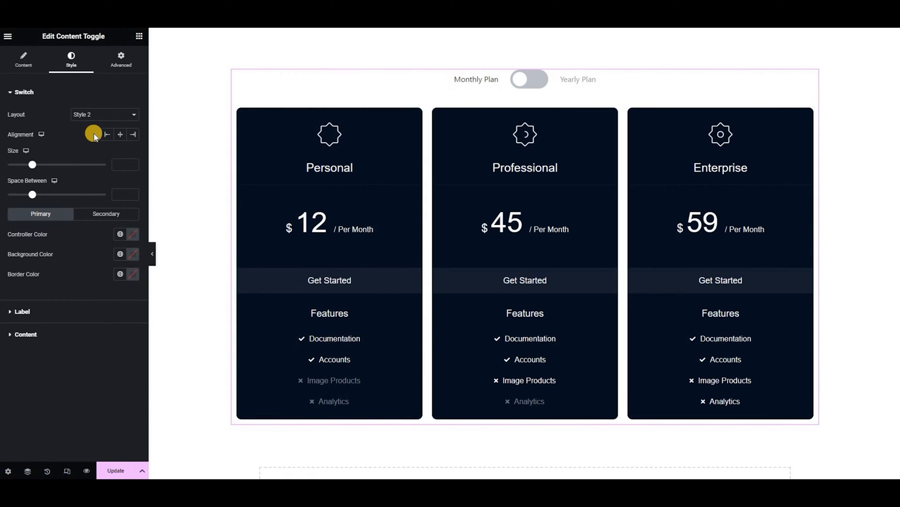
{"action": "left_click", "coordinate": [107, 135]}
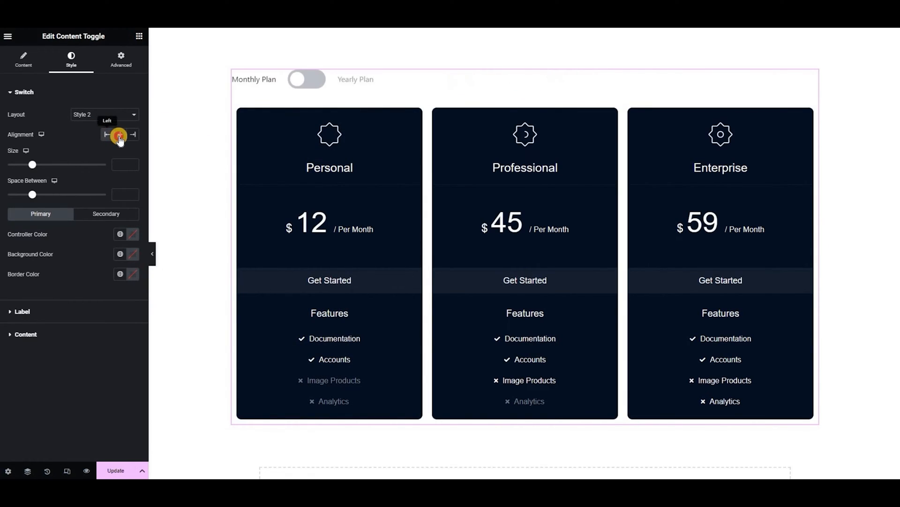
{"action": "left_click", "coordinate": [132, 135]}
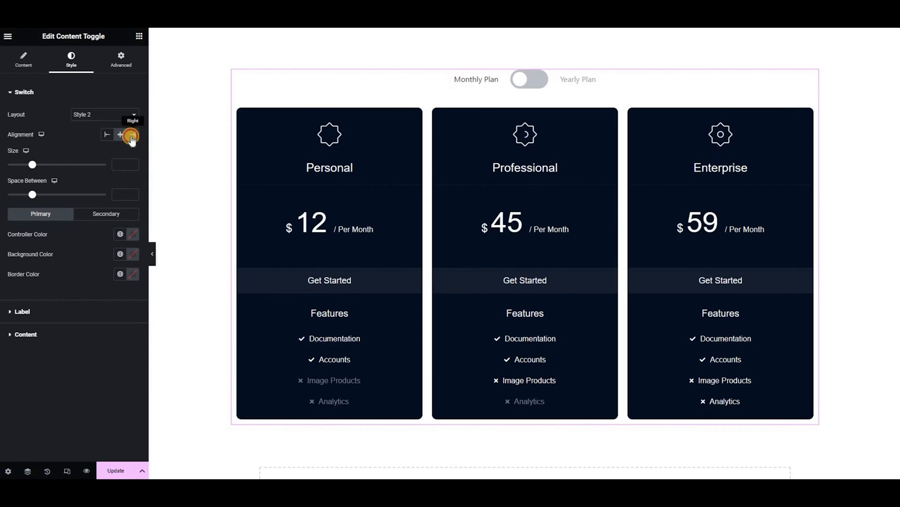
{"action": "left_click", "coordinate": [121, 134]}
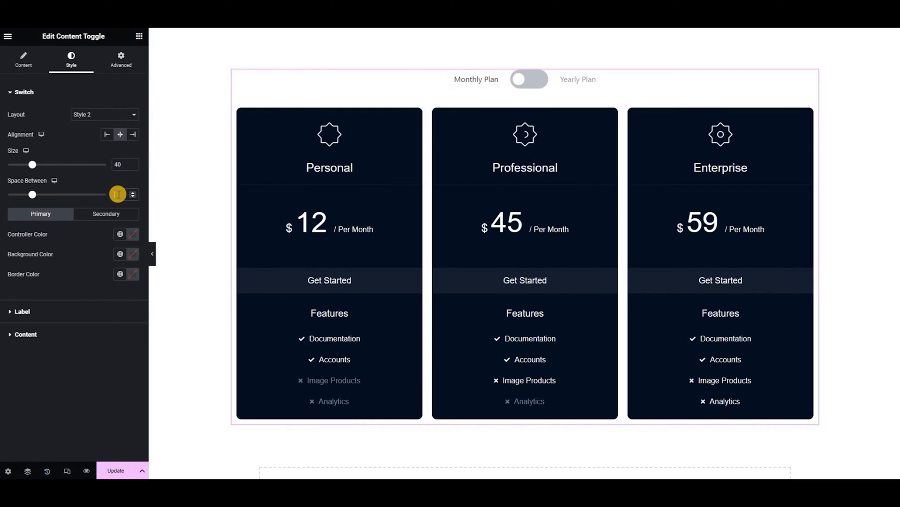
Drag the Space Between slider to 30 to widen the switch-to-label gap
{"action": "left_click_drag", "start_coordinate": [32, 194], "coordinate": [56, 194]}
{"action": "type", "text": "30"}
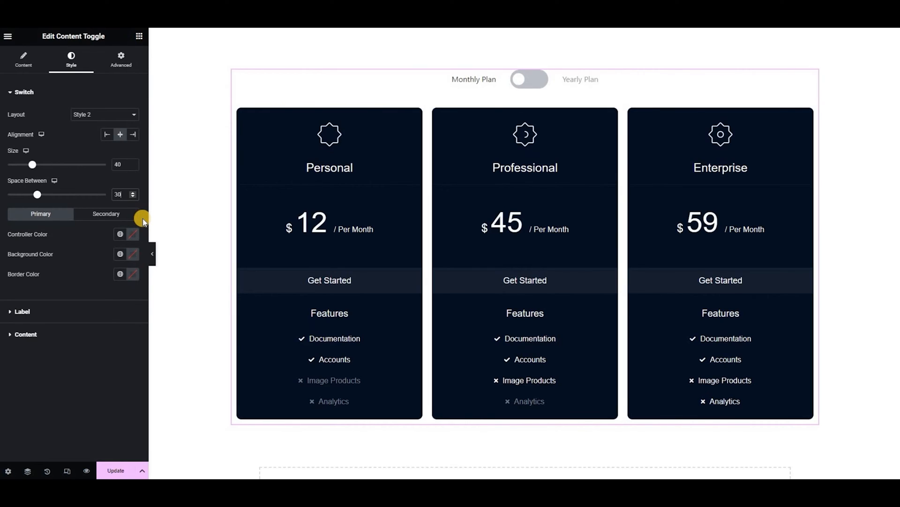
{"action": "mouse_move", "coordinate": [57, 243]}
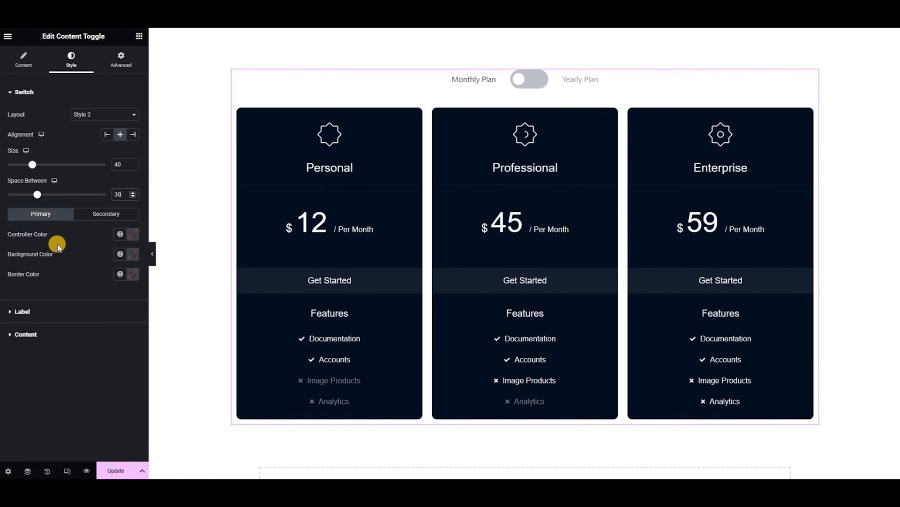
{"action": "mouse_move", "coordinate": [45, 240]}
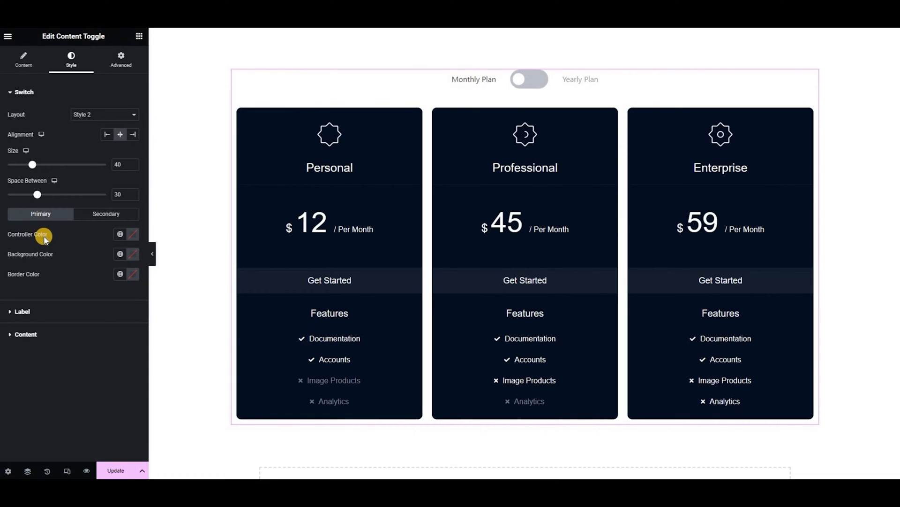
Set a light-blue primary knob, then a white knob on a #008EFF track for the switched state
{"action": "left_click", "coordinate": [120, 254]}
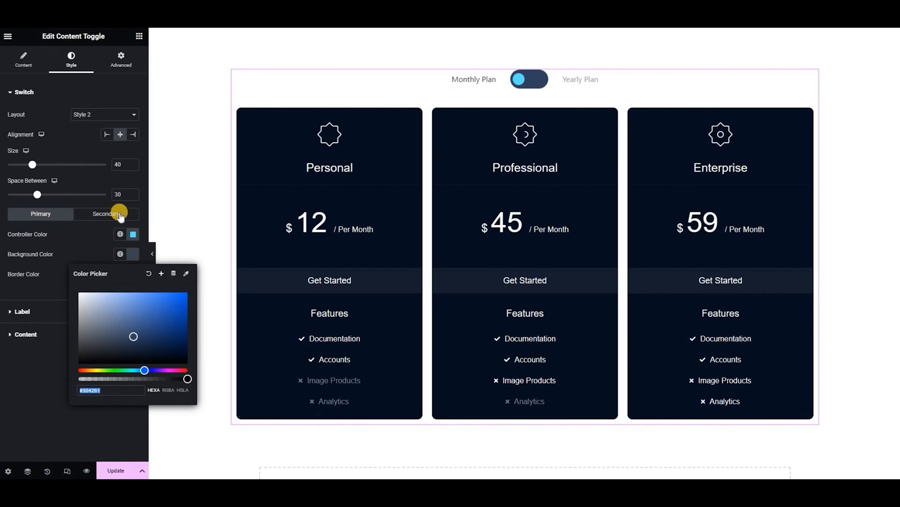
{"action": "left_click", "coordinate": [106, 214]}
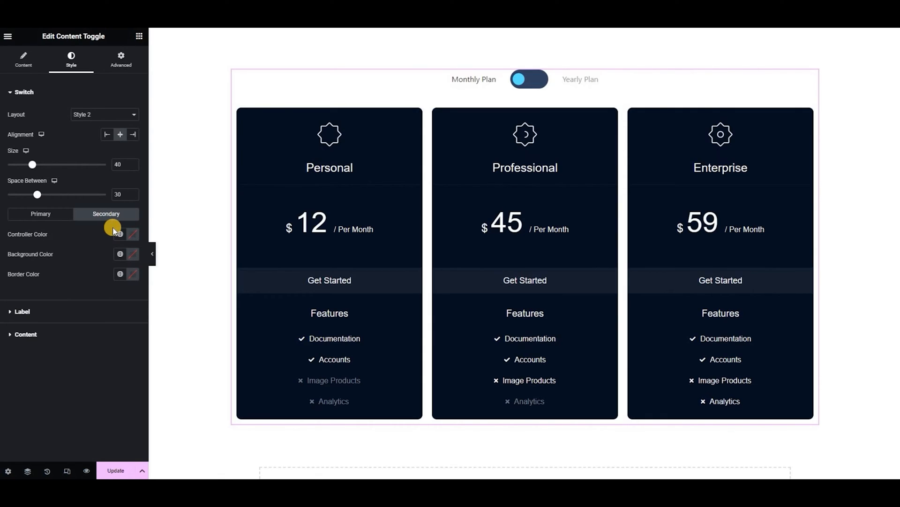
{"action": "left_click", "coordinate": [119, 235]}
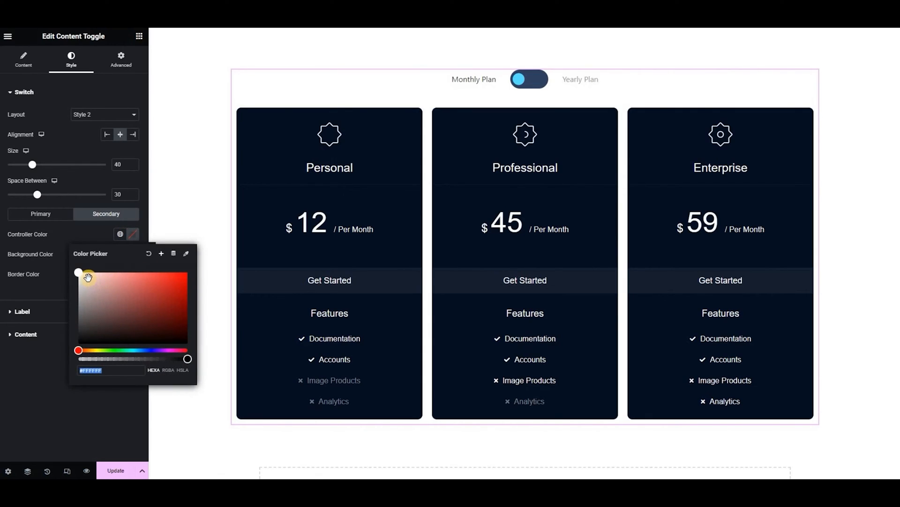
{"action": "mouse_move", "coordinate": [68, 238]}
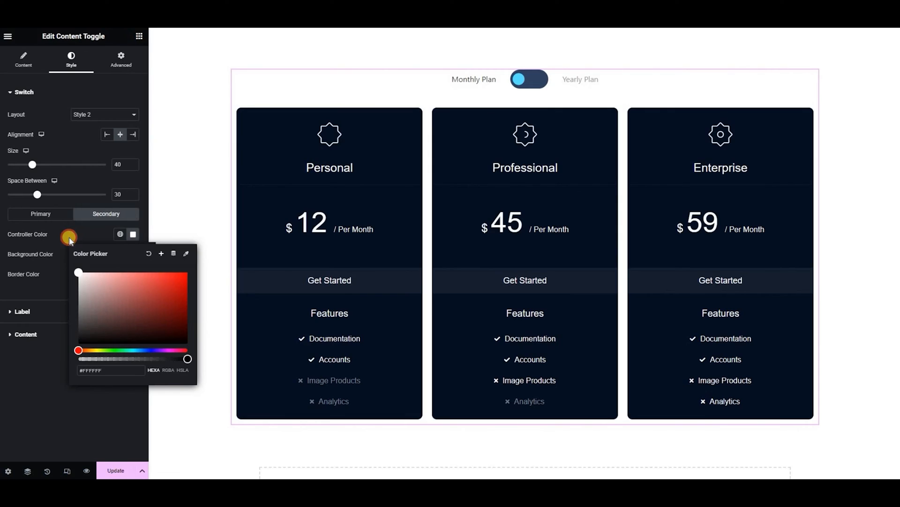
{"action": "left_click", "coordinate": [127, 254]}
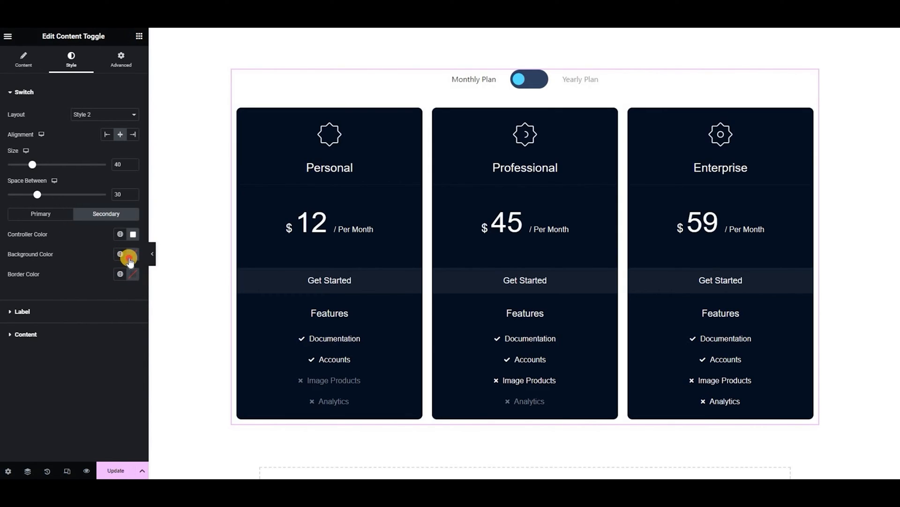
{"action": "left_click", "coordinate": [128, 256]}
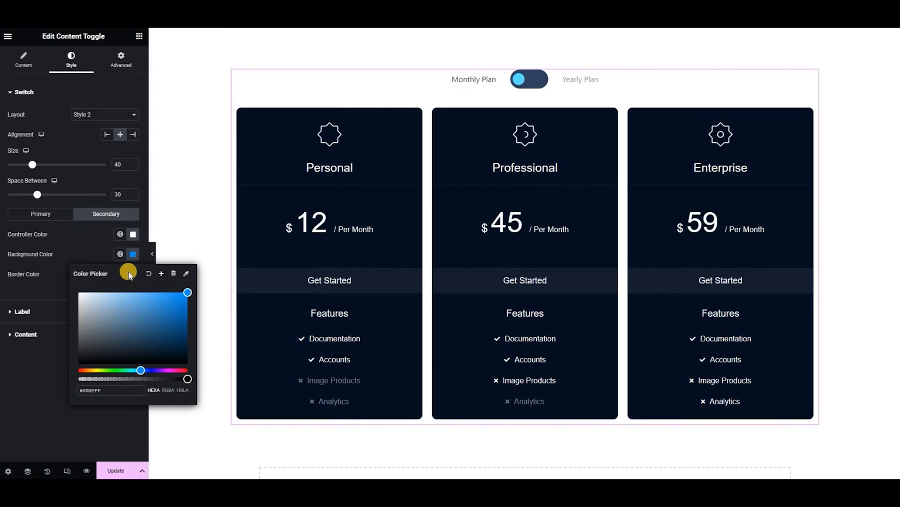
{"action": "left_click", "coordinate": [528, 79]}
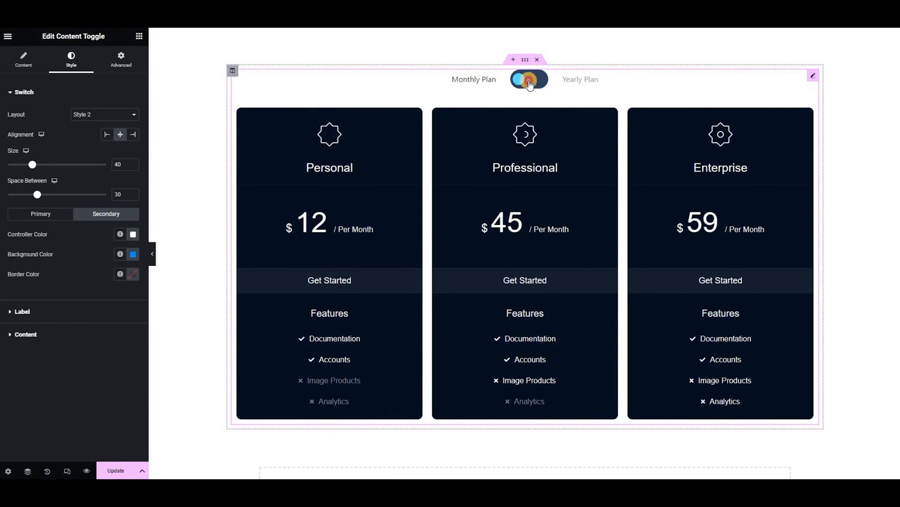
Give the Monthly/Yearly labels the Poppins font in Label typography
{"action": "left_click", "coordinate": [22, 310]}
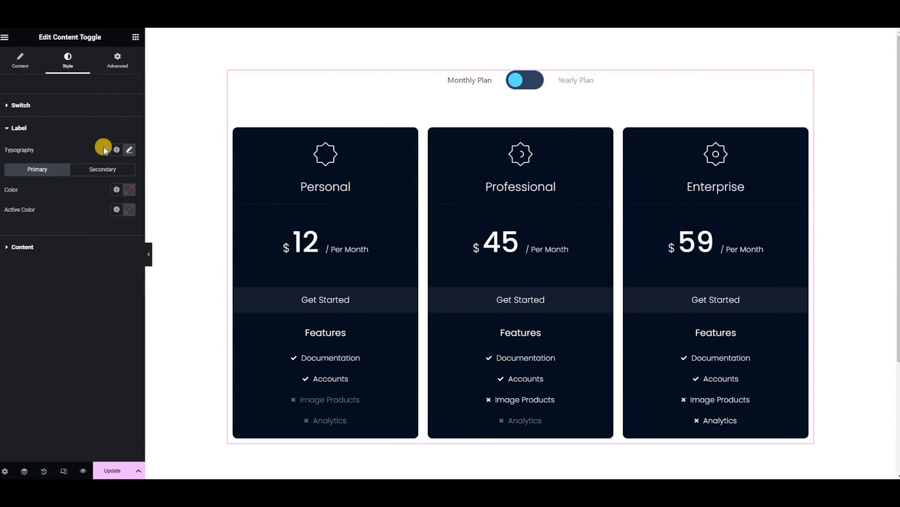
{"action": "left_click", "coordinate": [129, 151]}
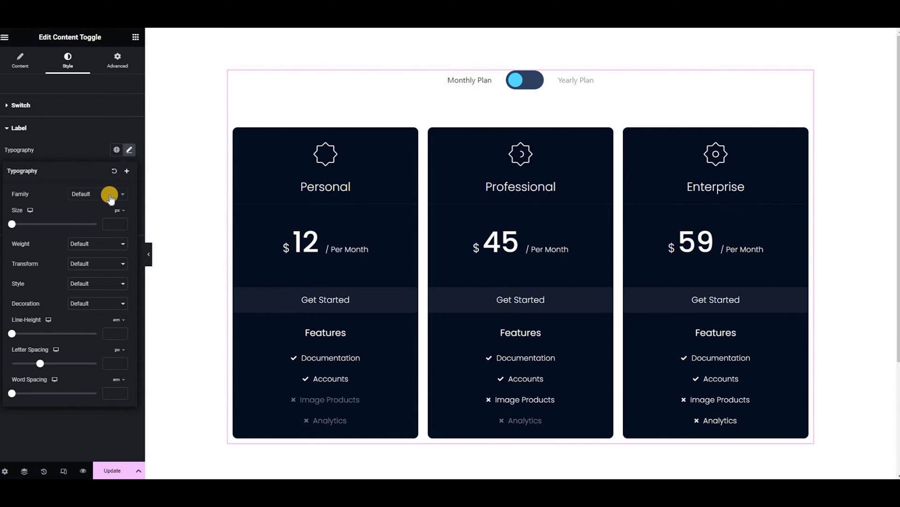
{"action": "left_click", "coordinate": [97, 194]}
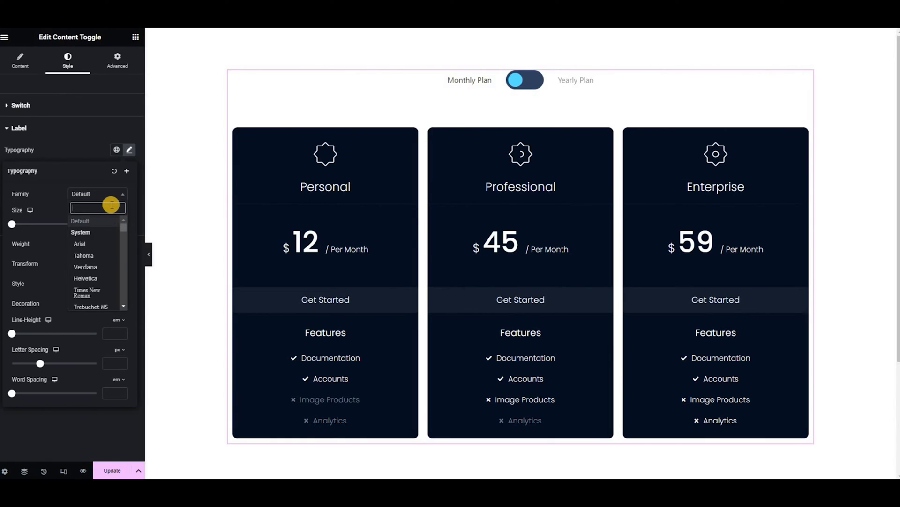
{"action": "type", "text": "poppin"}
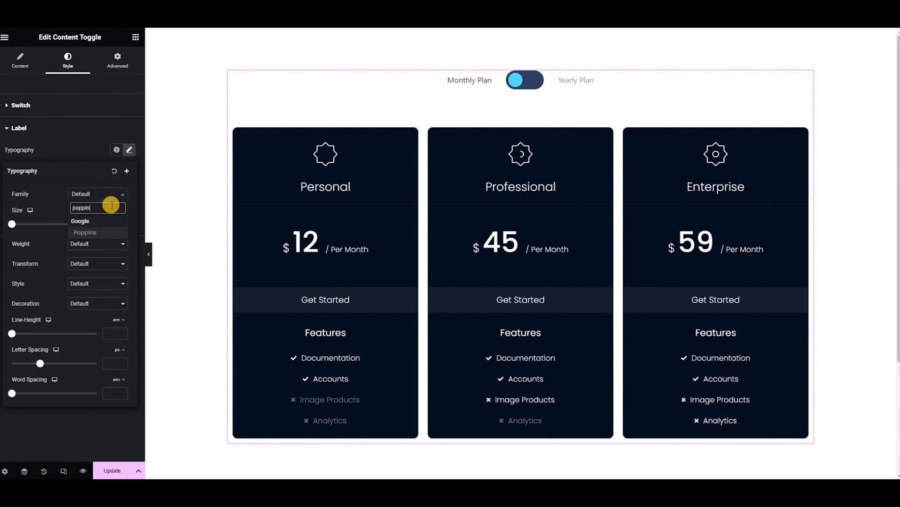
{"action": "left_click", "coordinate": [84, 231]}
{"action": "type", "text": "18"}
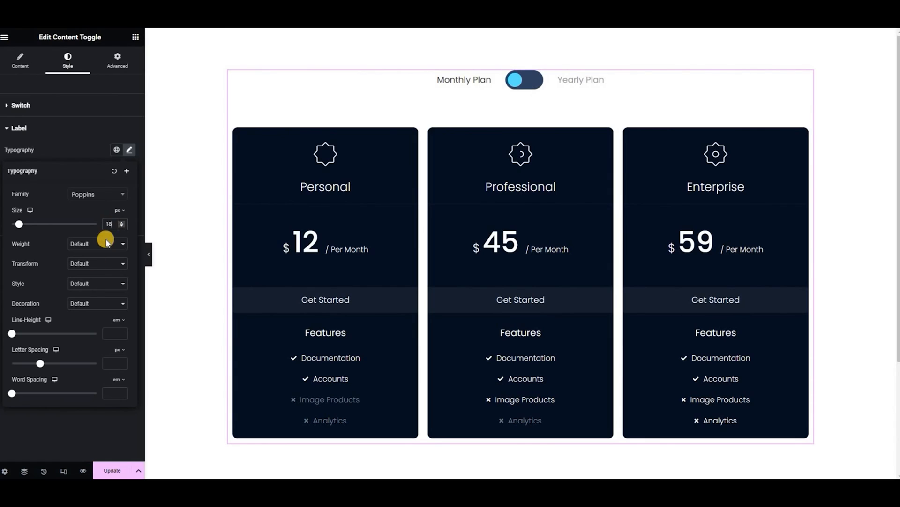
{"action": "mouse_move", "coordinate": [90, 332]}
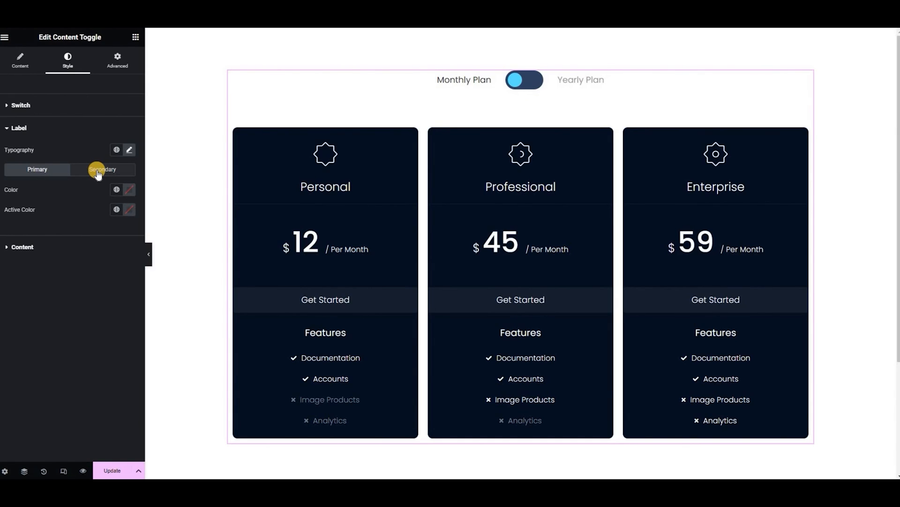
Set the inactive label colour and preview the page live
{"action": "left_click", "coordinate": [102, 169]}
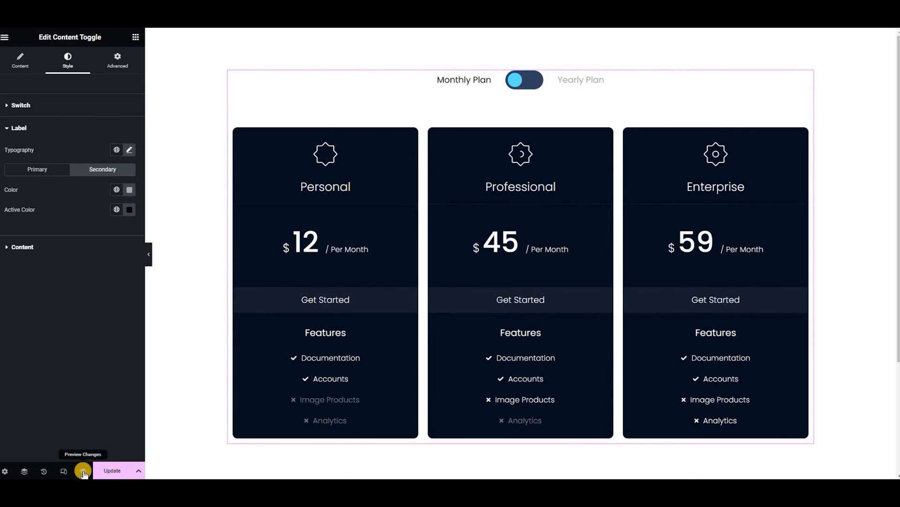
{"action": "left_click", "coordinate": [83, 470]}
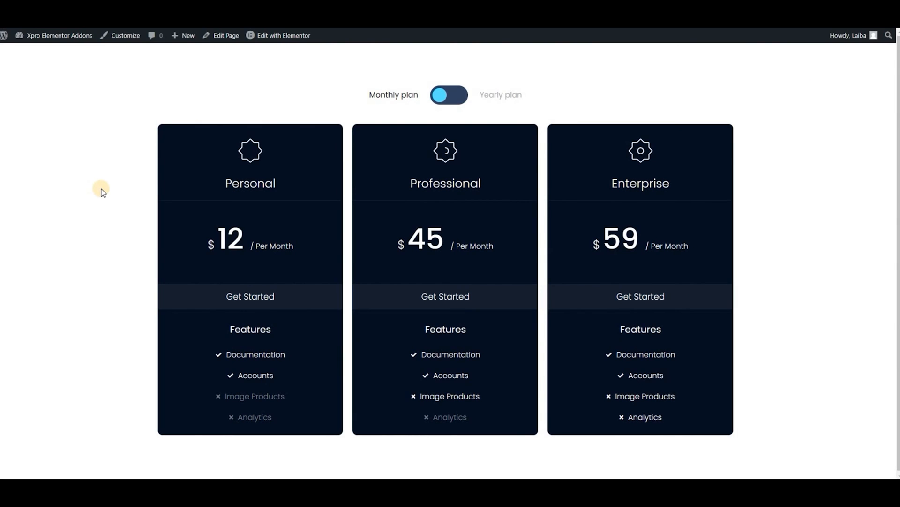